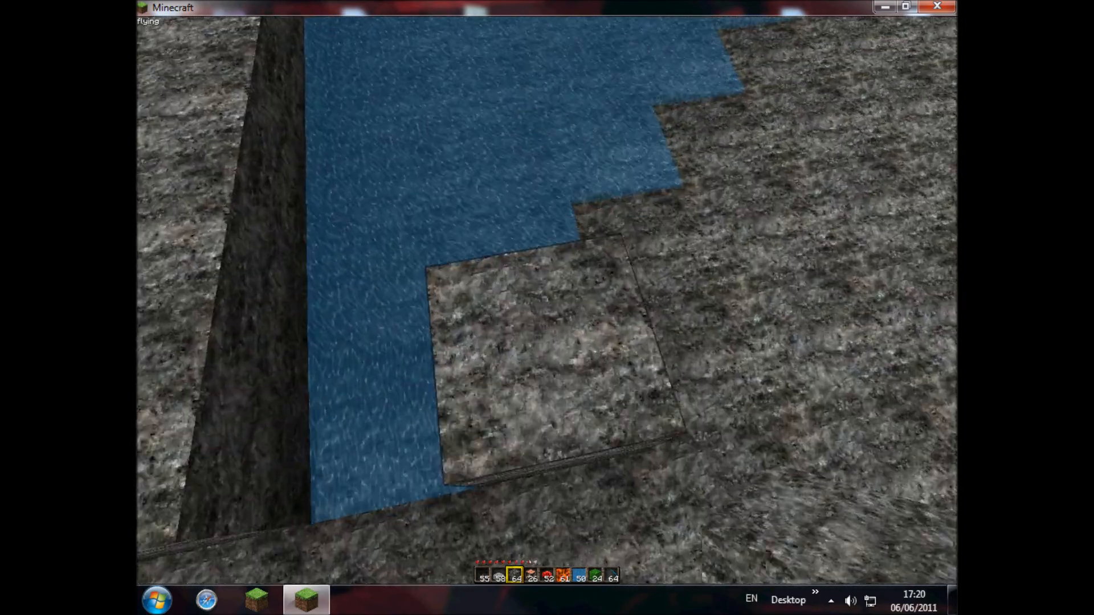
pyautogui.moveTo(547, 307)
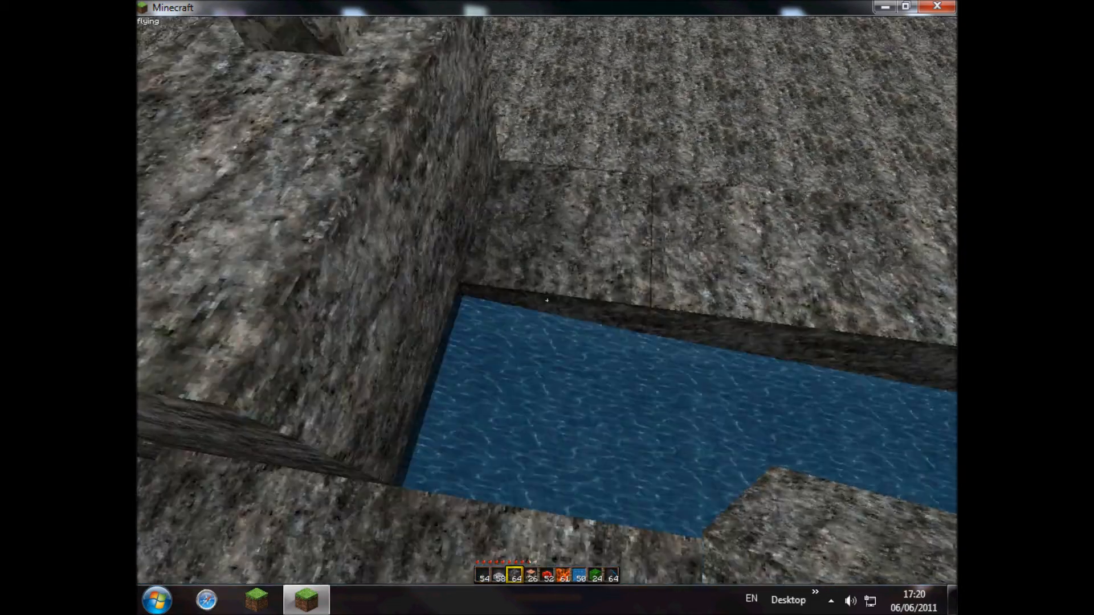
pyautogui.moveTo(547, 301)
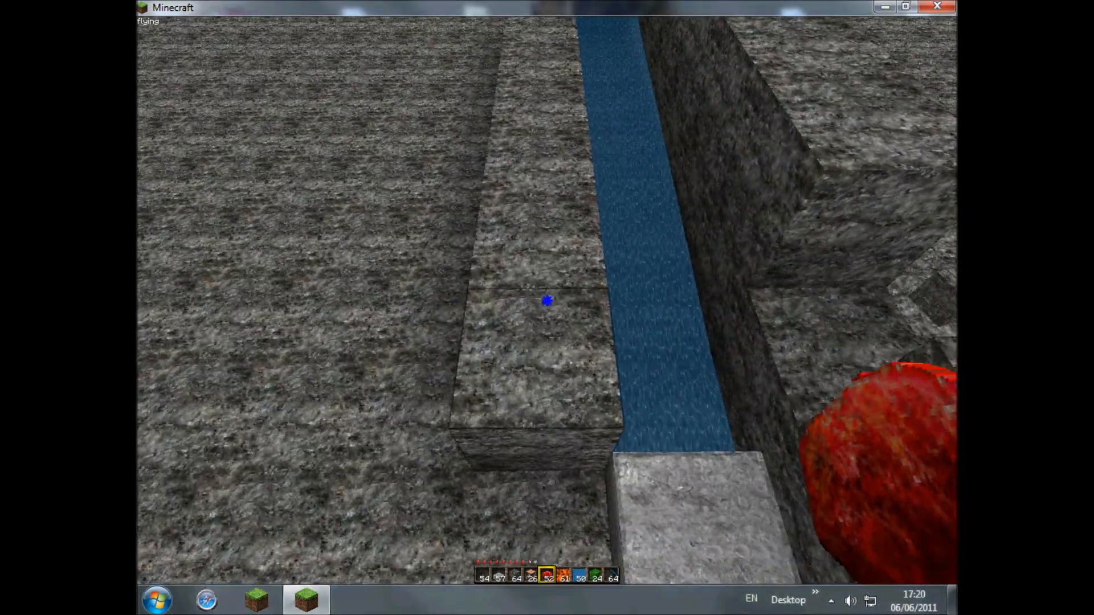
pyautogui.moveTo(547, 300)
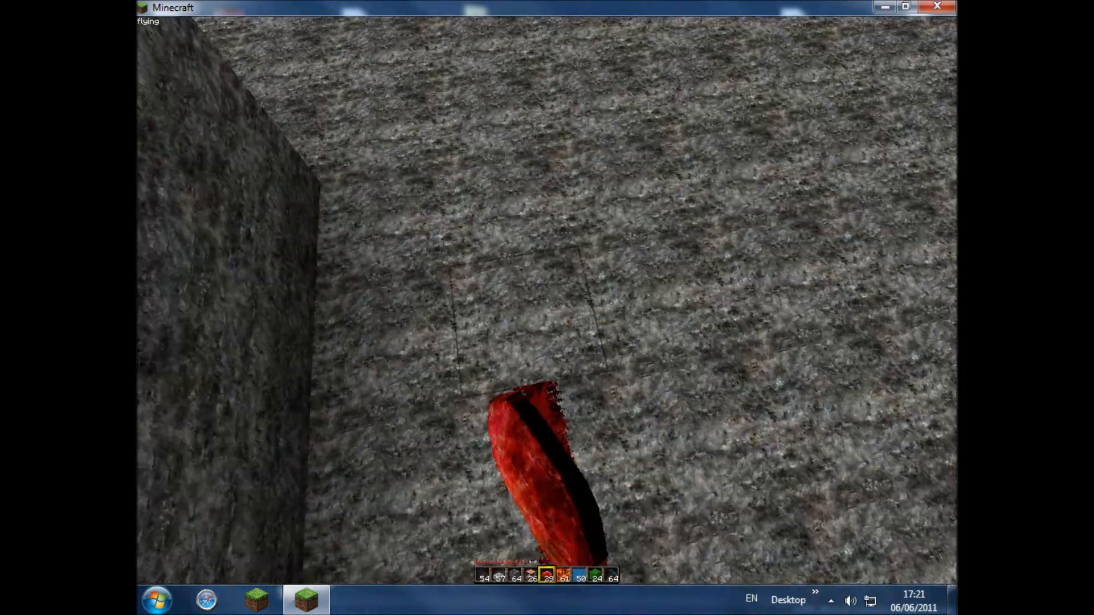
pyautogui.moveTo(552, 300)
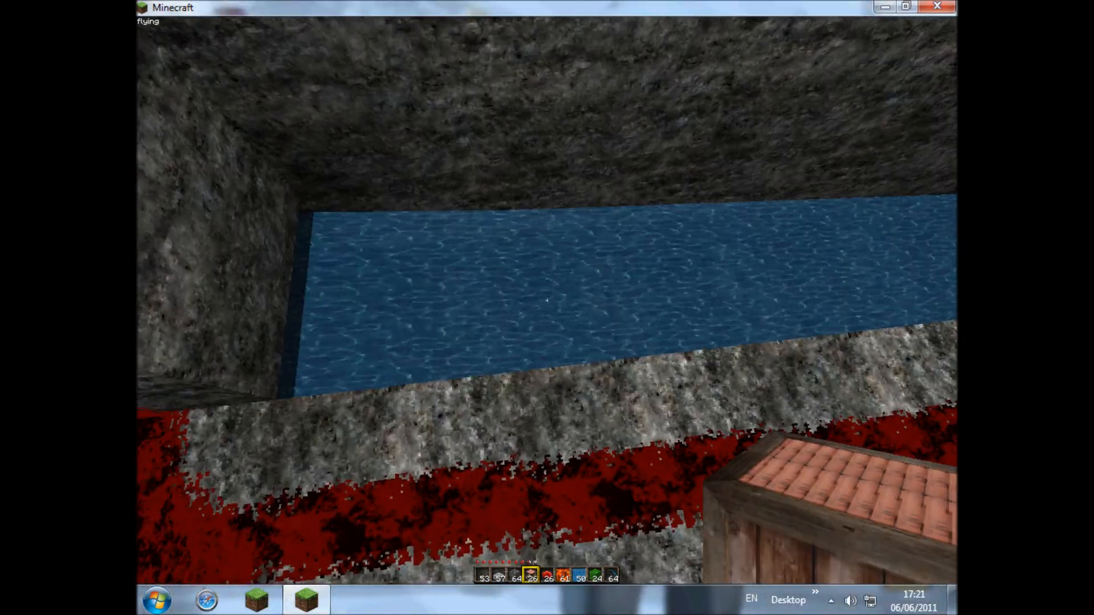
pyautogui.moveTo(547, 301)
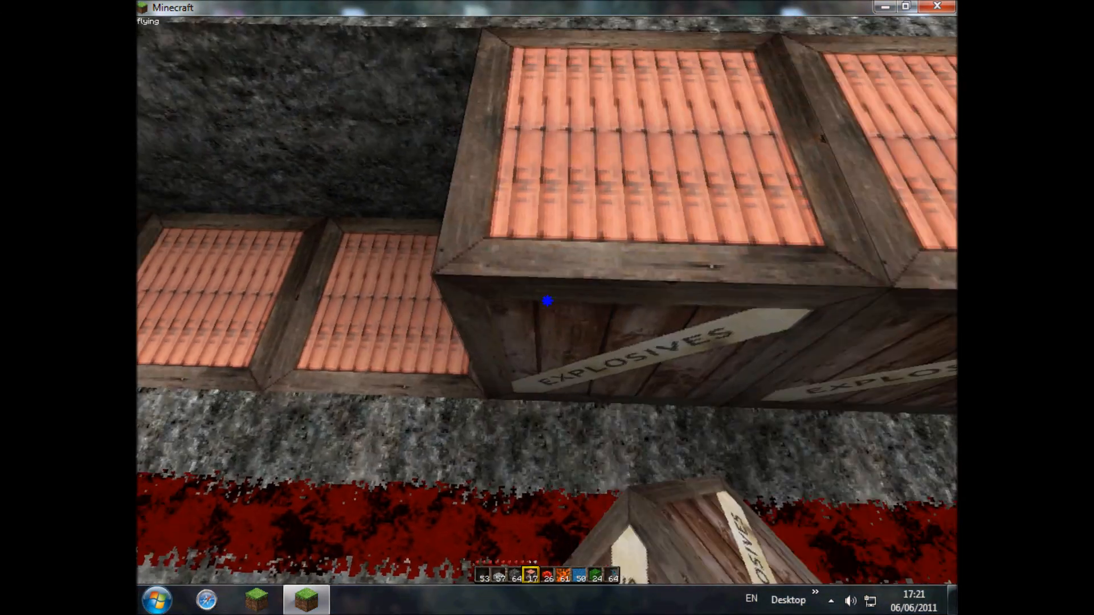
pyautogui.moveTo(547, 301)
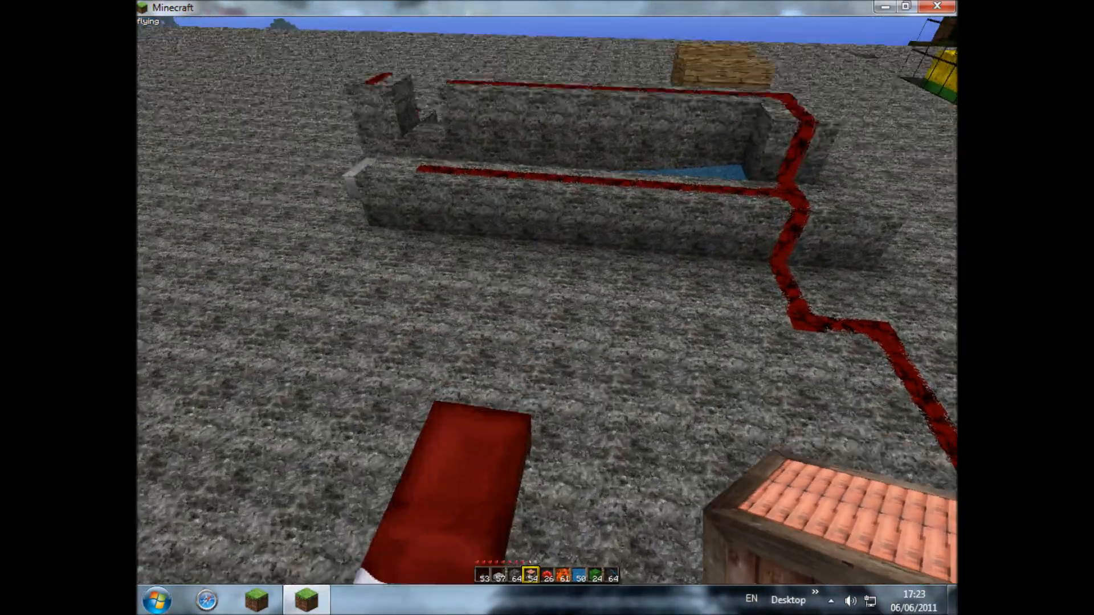
pyautogui.moveTo(547, 293)
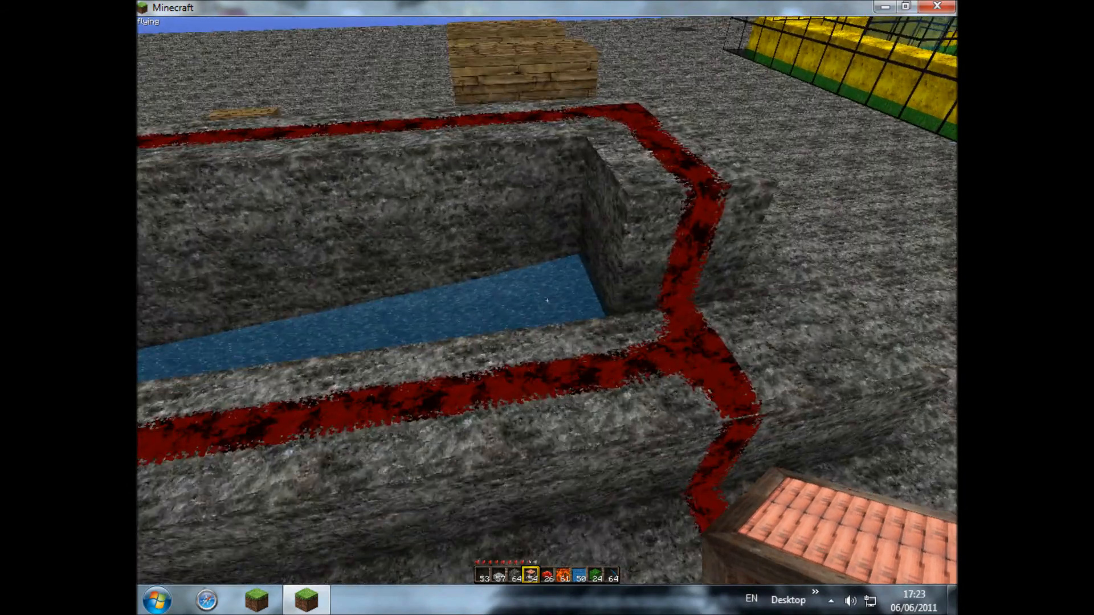